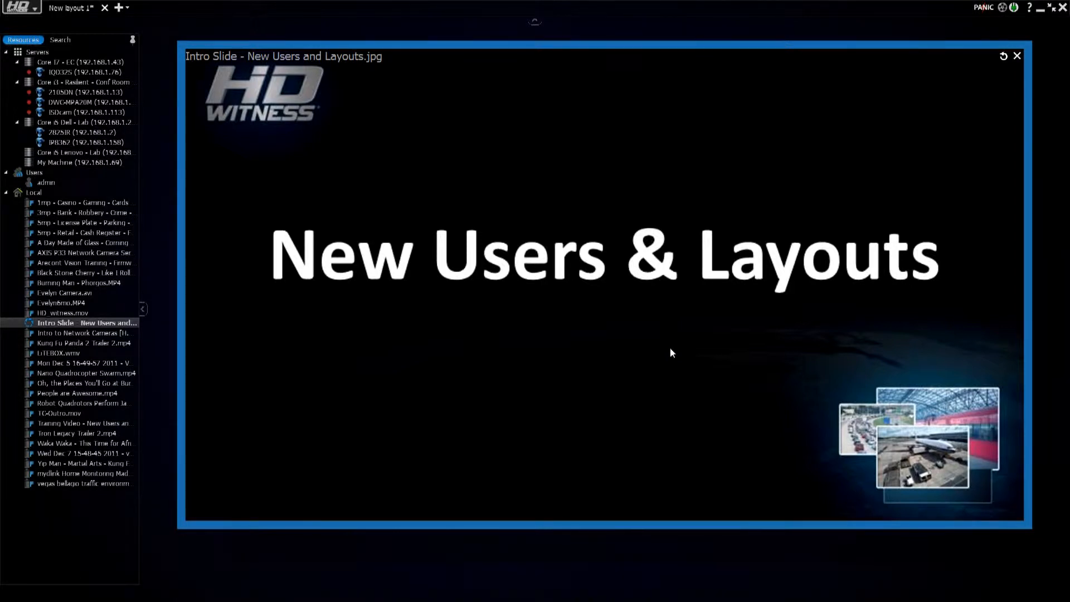
mouse_move(870, 148)
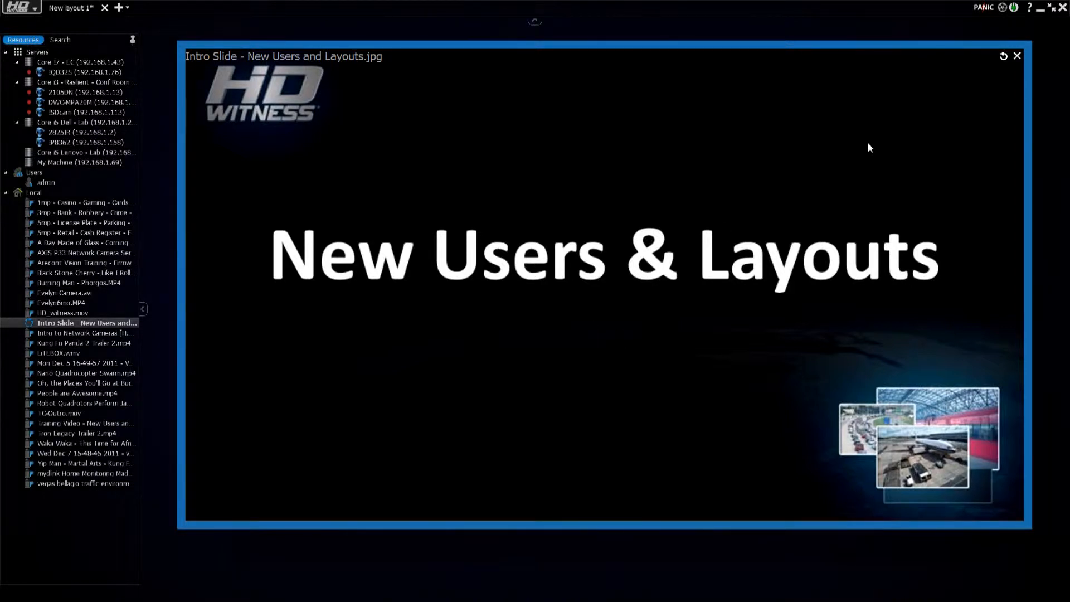
Collapse the Local and Servers nodes and remove the intro slide from the layout.
click(33, 192)
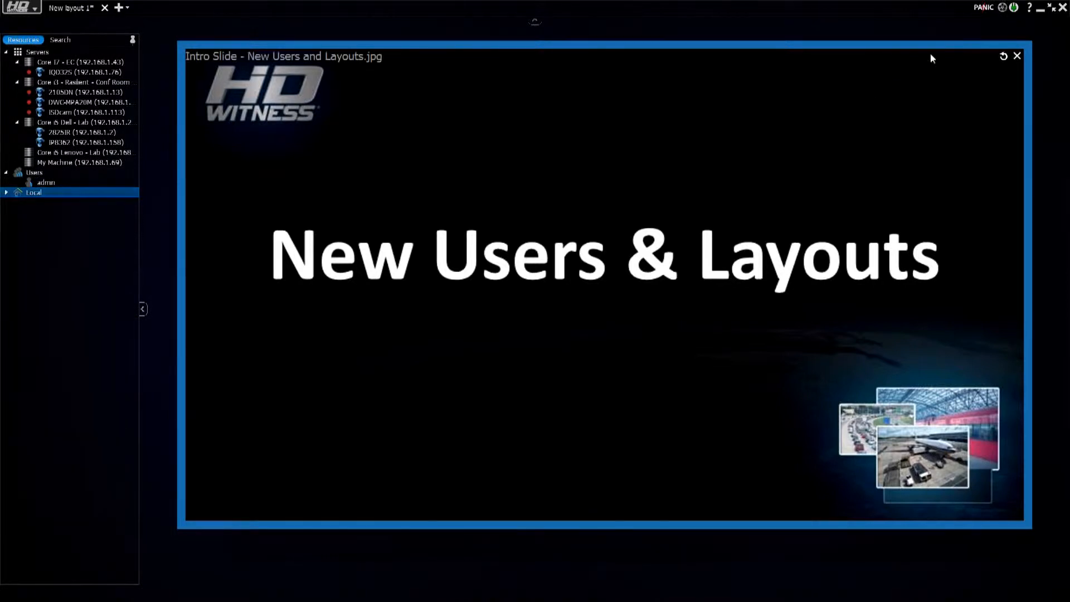
click(1016, 56)
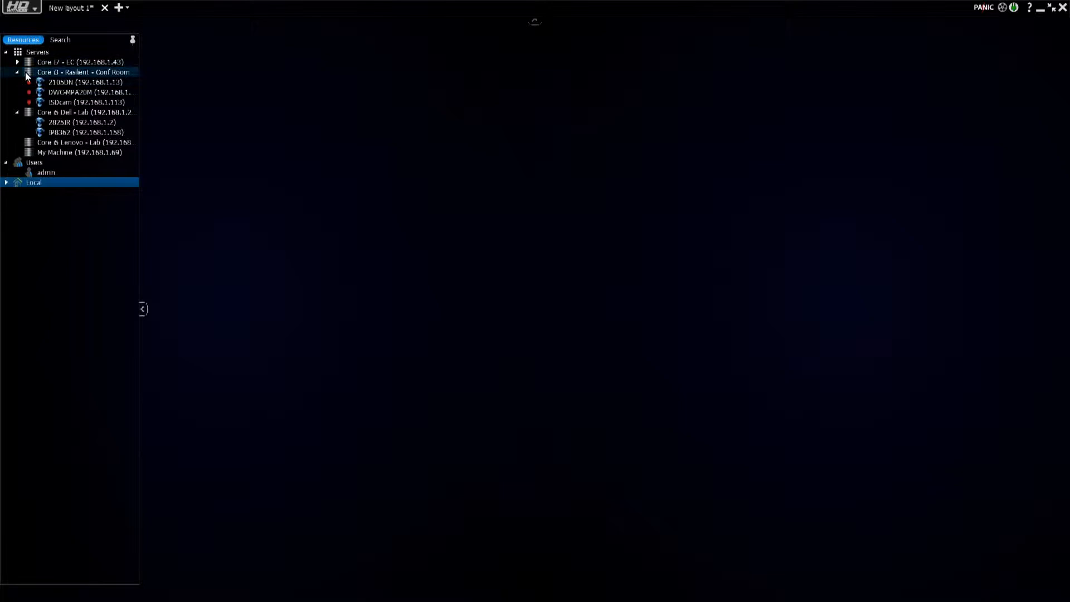
click(6, 52)
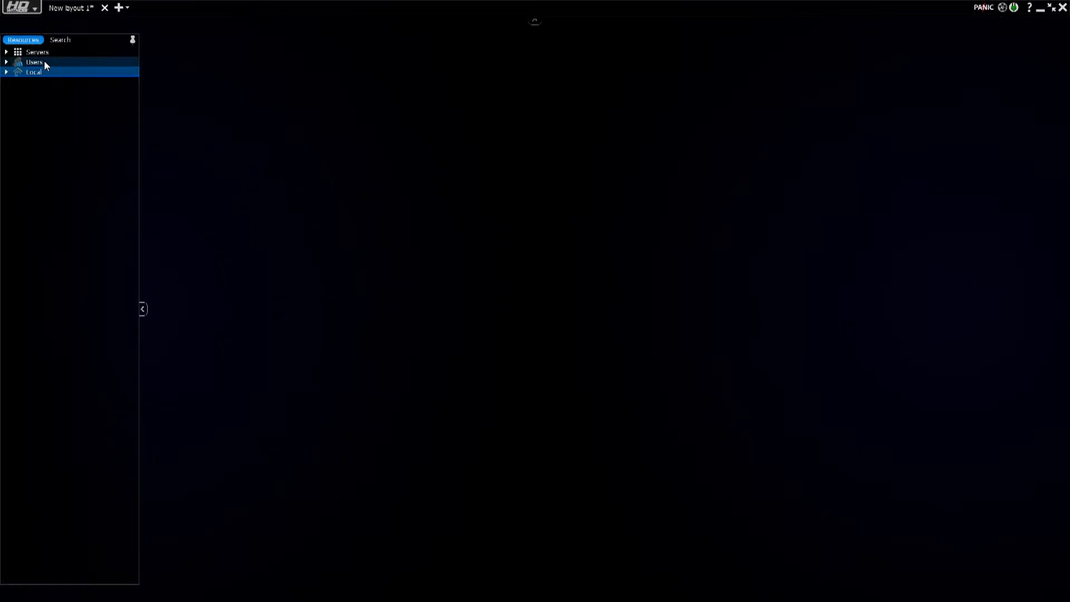
Create a new user with login 'Joe Smith', a password, and Viewer access rights.
right_click(34, 62)
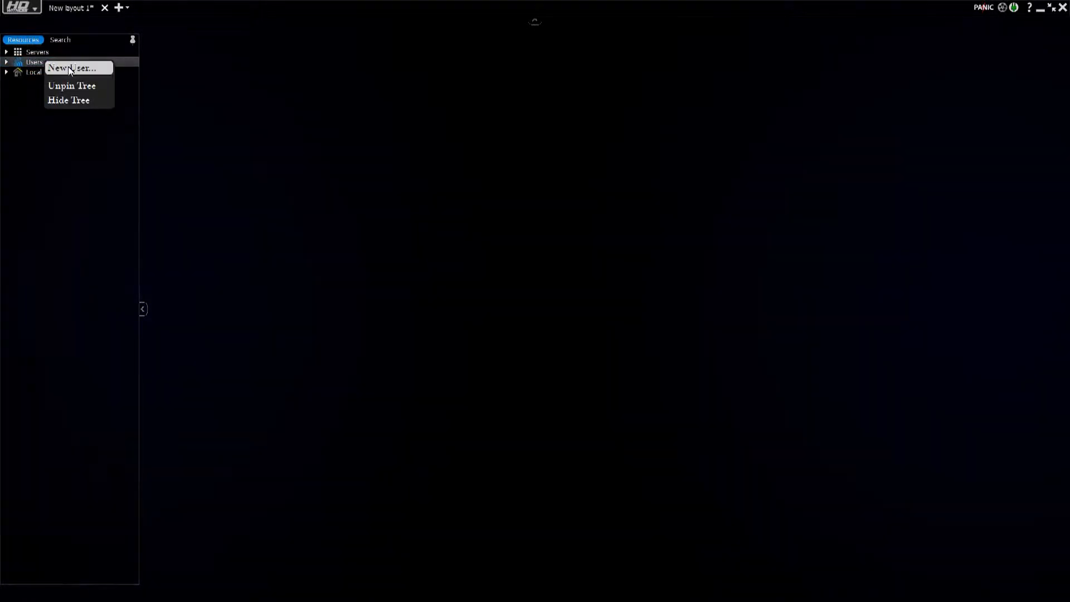
click(72, 68)
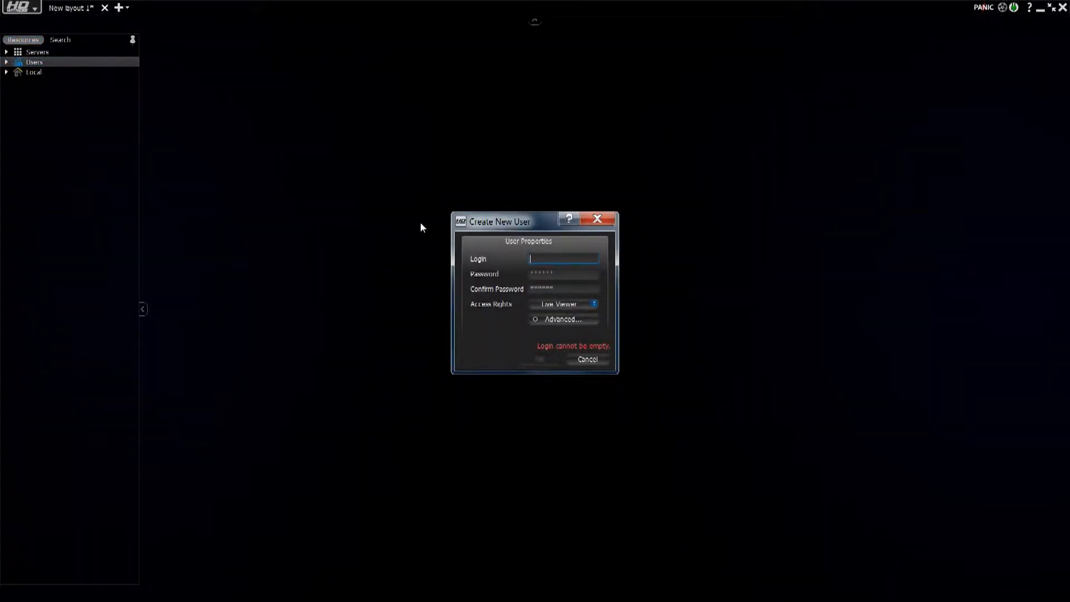
text(Joe)
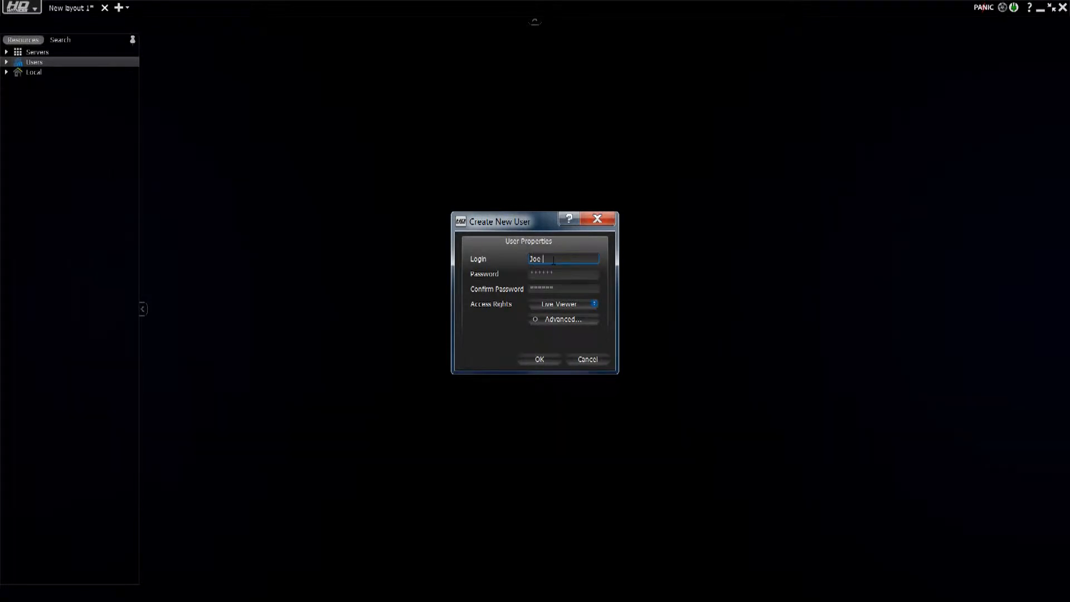
text(Smith)
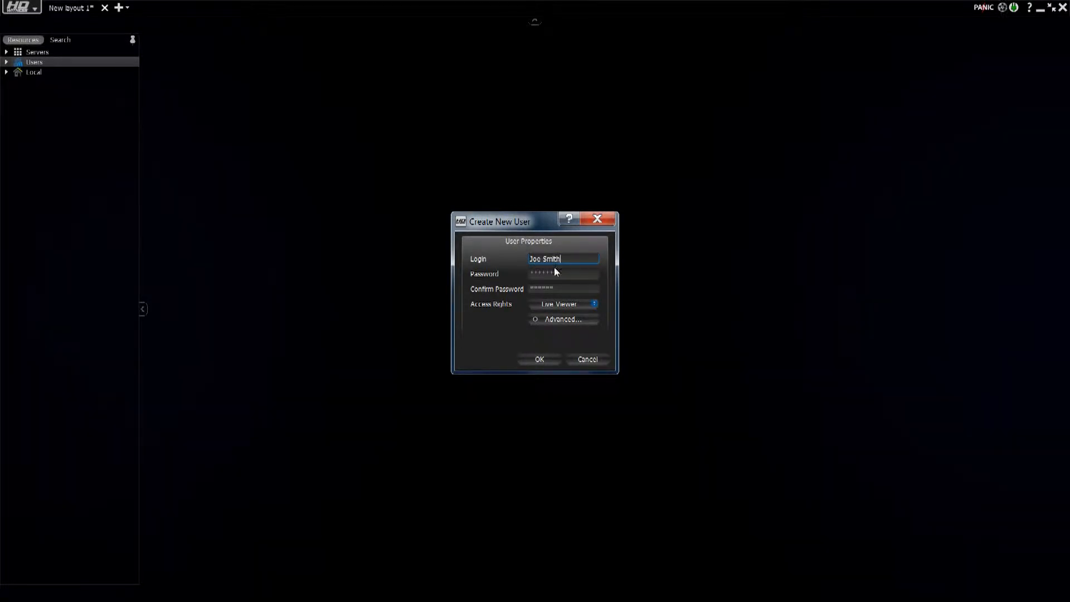
click(563, 273)
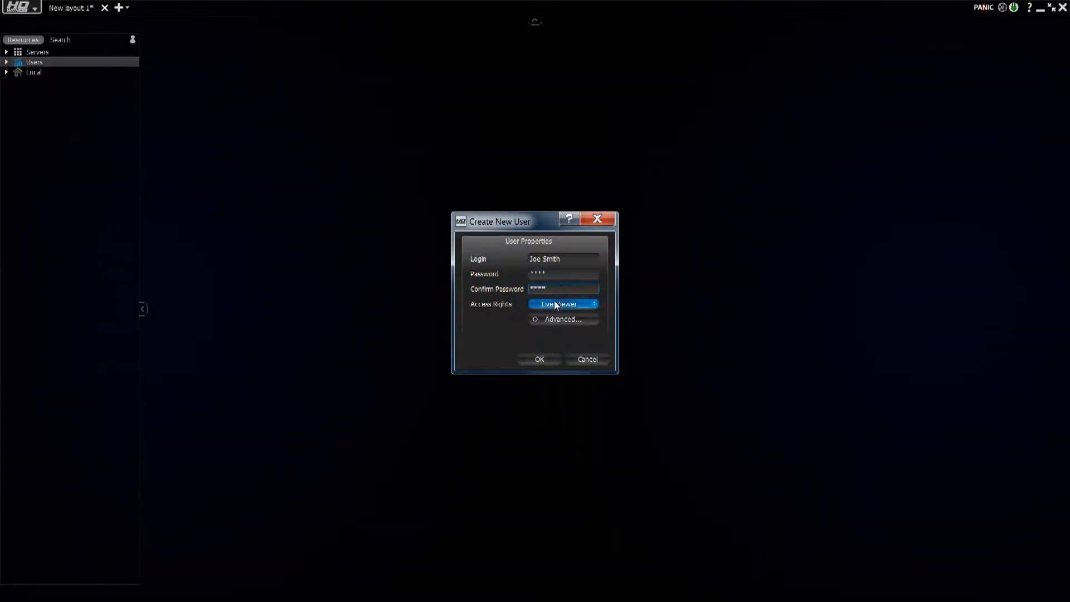
click(562, 304)
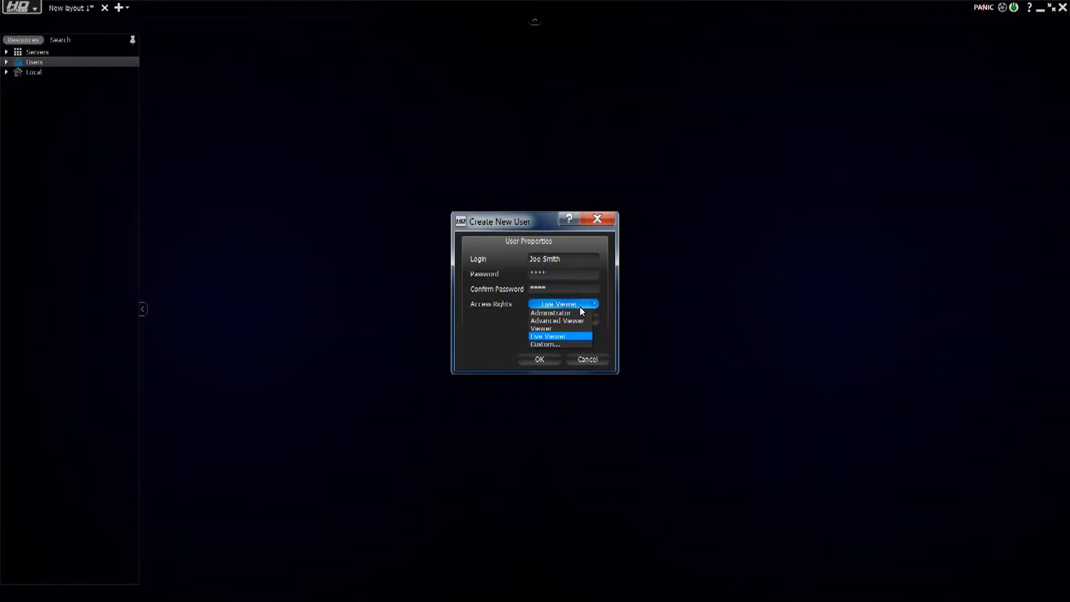
mouse_move(571, 329)
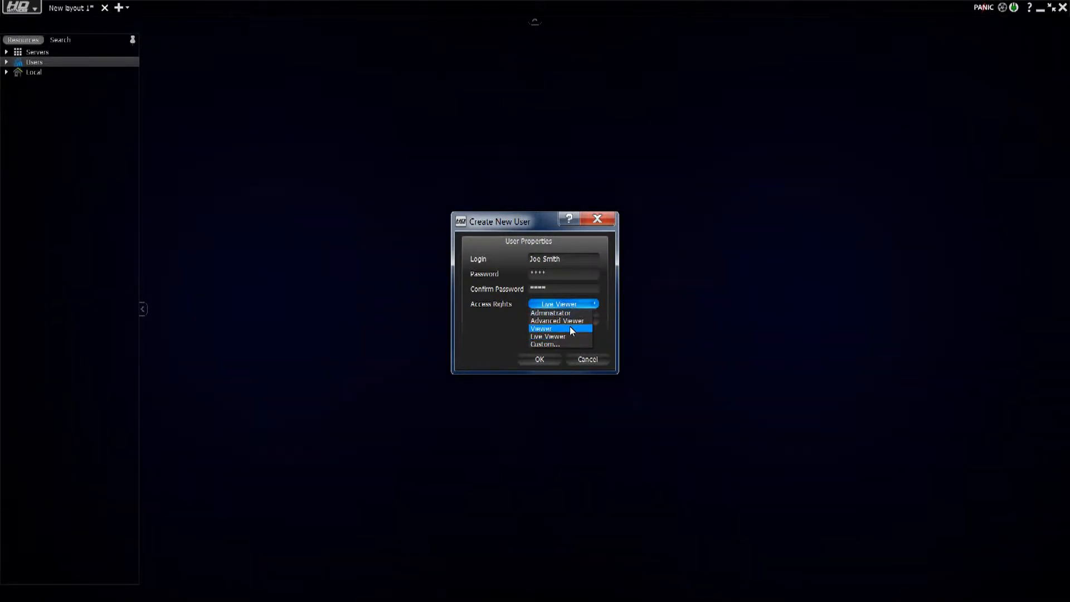
click(540, 328)
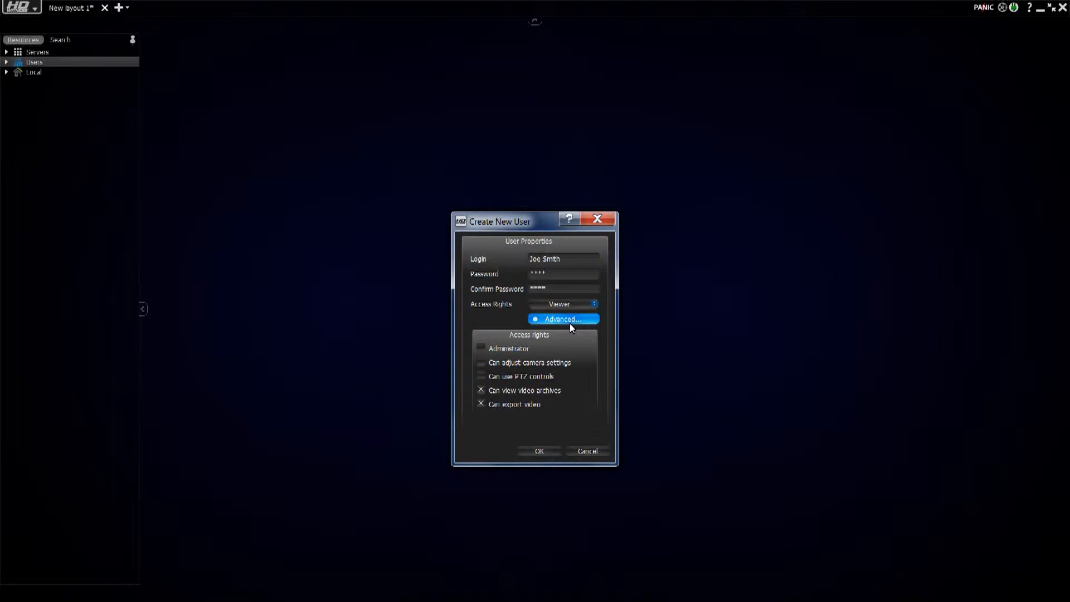
Adjust Joe Smith's rights checkboxes to enable PTZ controls and archive viewing, making rights Custom.
click(481, 362)
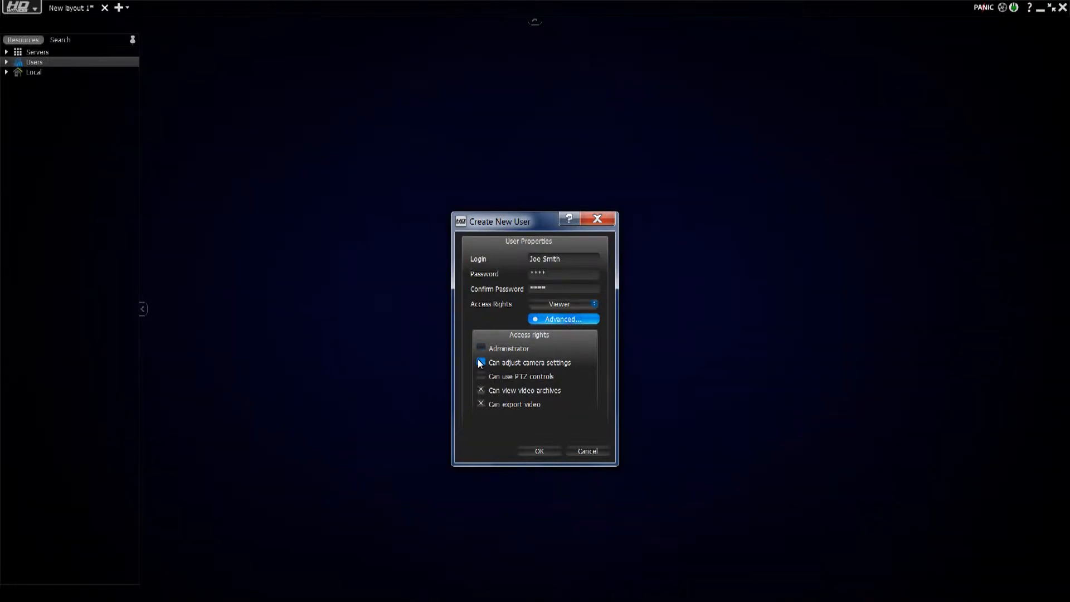
click(480, 363)
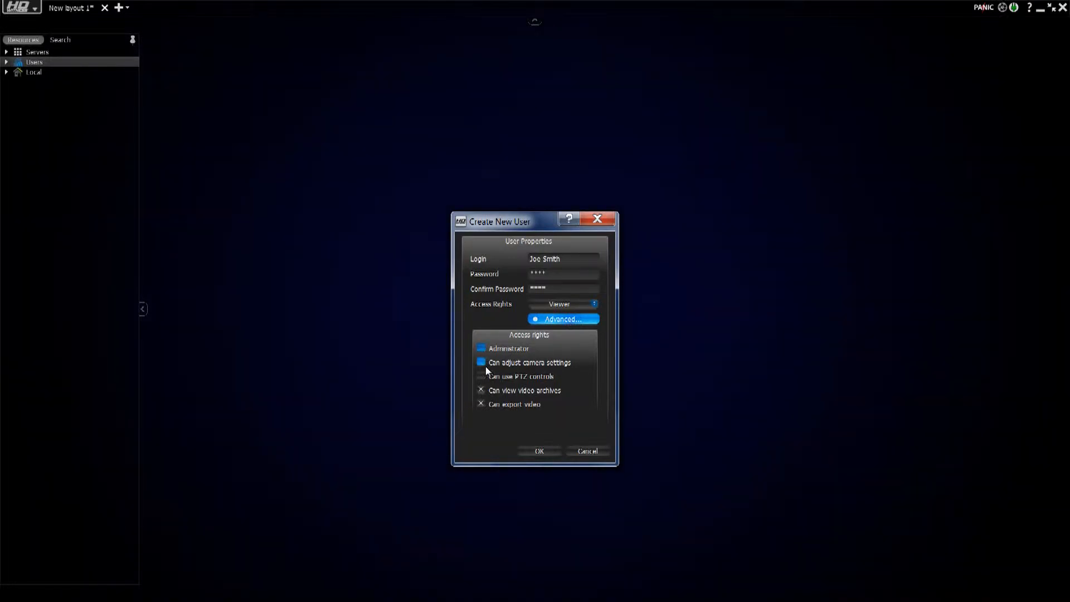
click(480, 376)
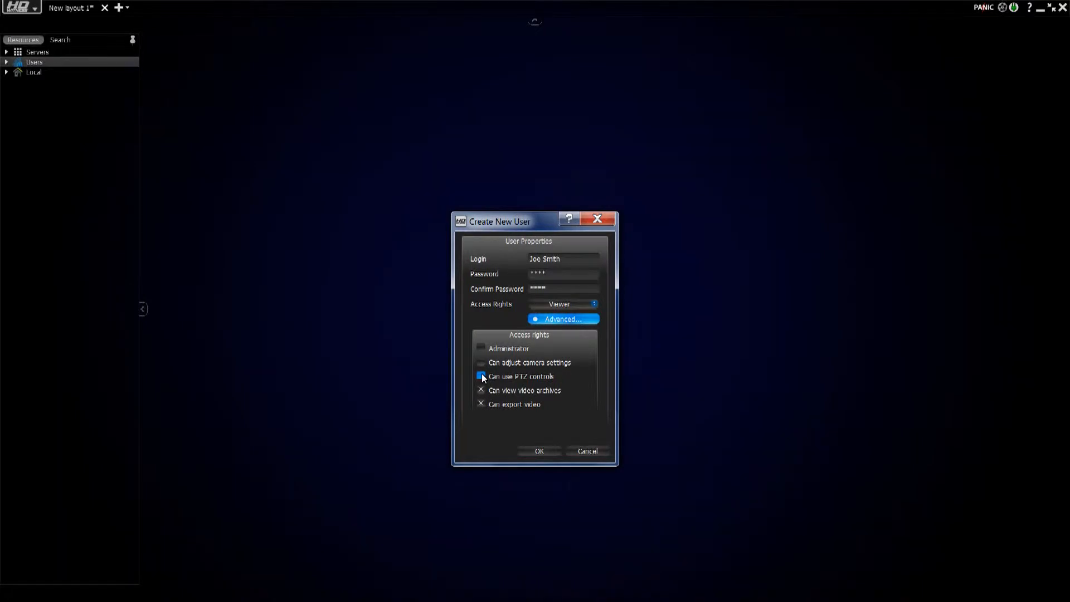
click(480, 376)
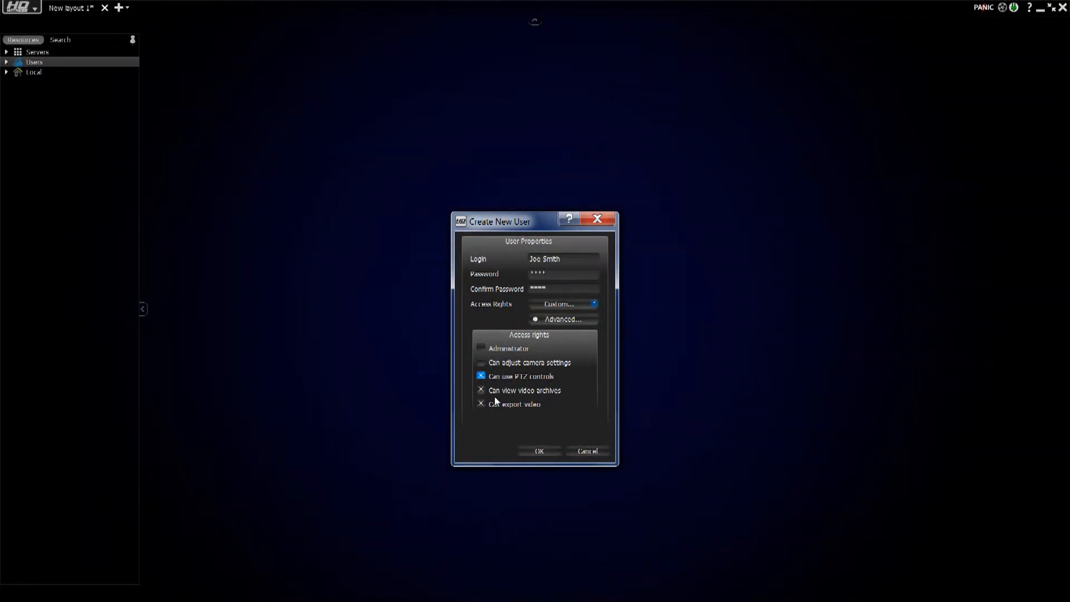
click(481, 403)
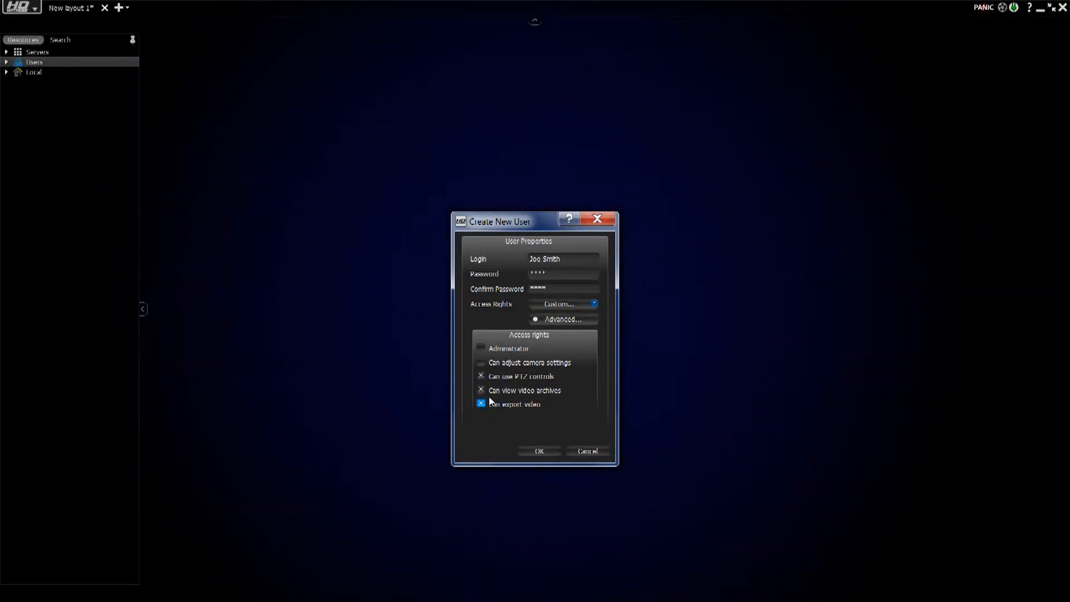
click(481, 403)
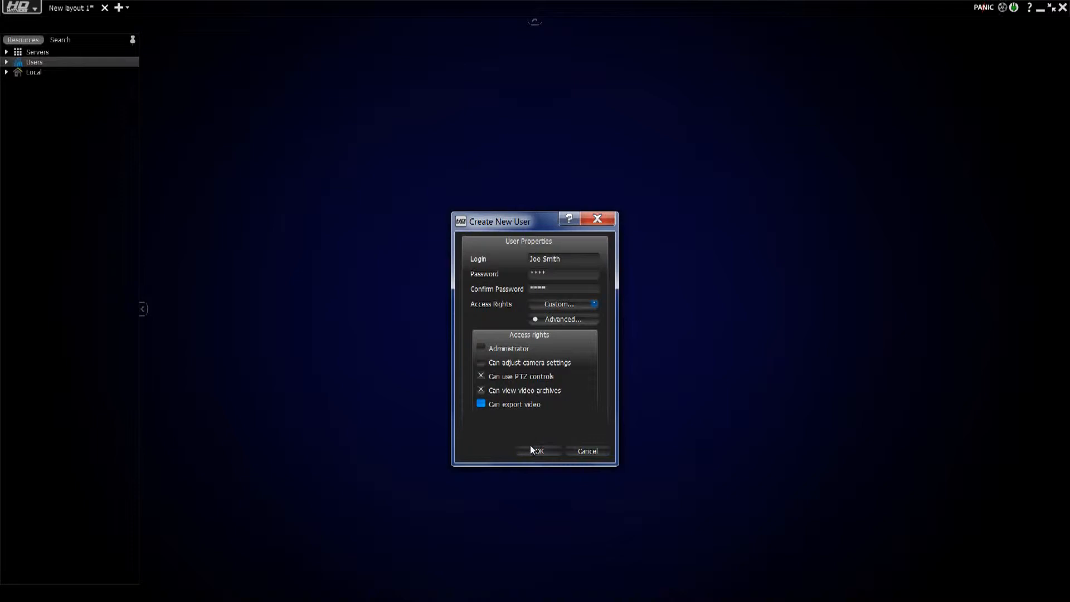
click(537, 450)
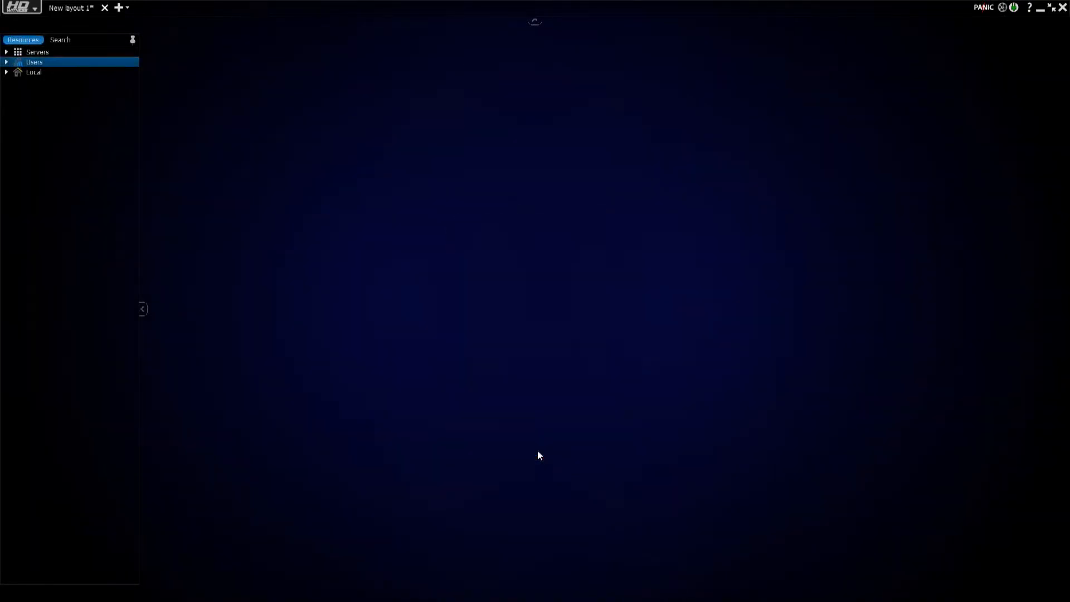
click(6, 62)
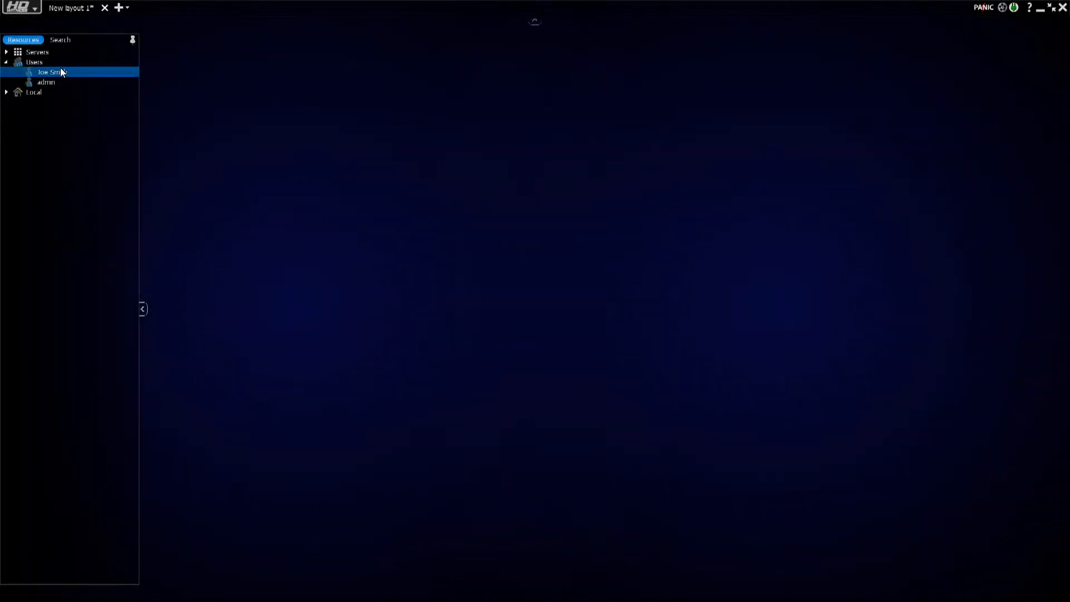
mouse_move(119, 99)
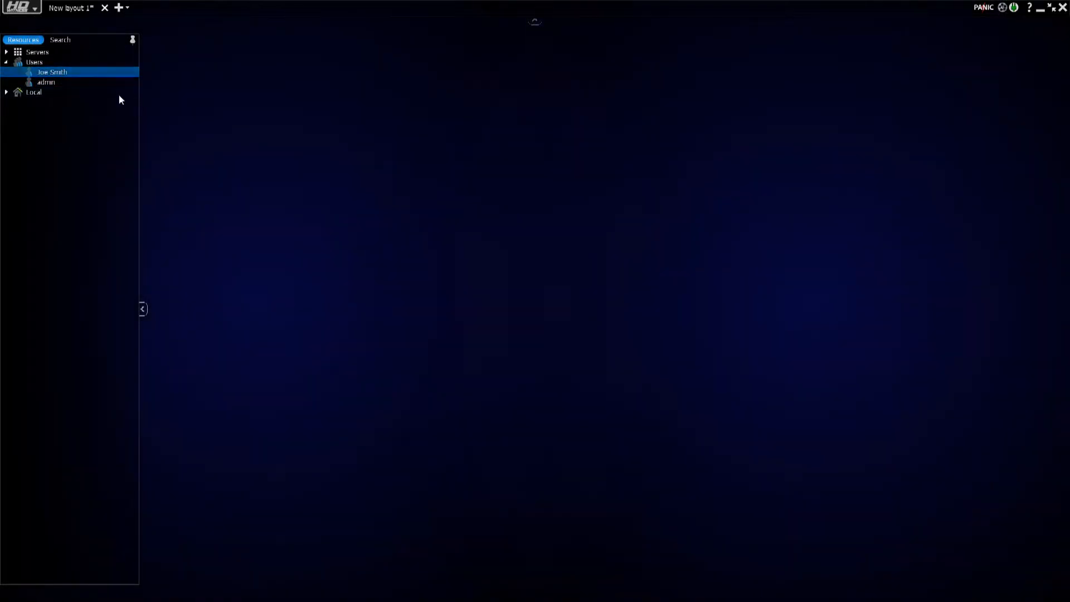
click(6, 52)
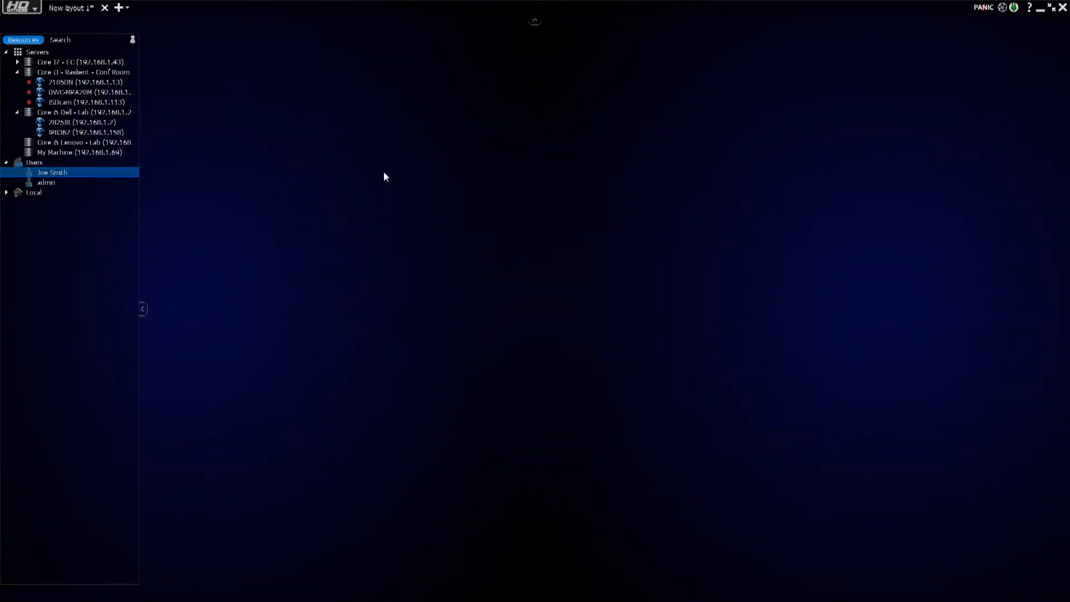
click(82, 81)
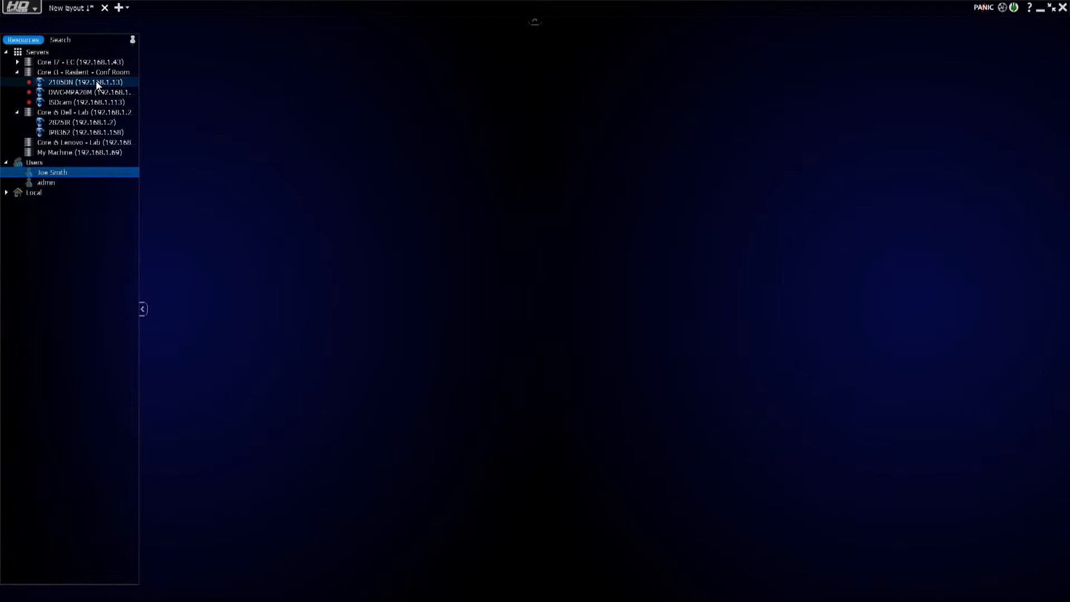
Add the 210SDN camera feed to the layout.
double_click(86, 82)
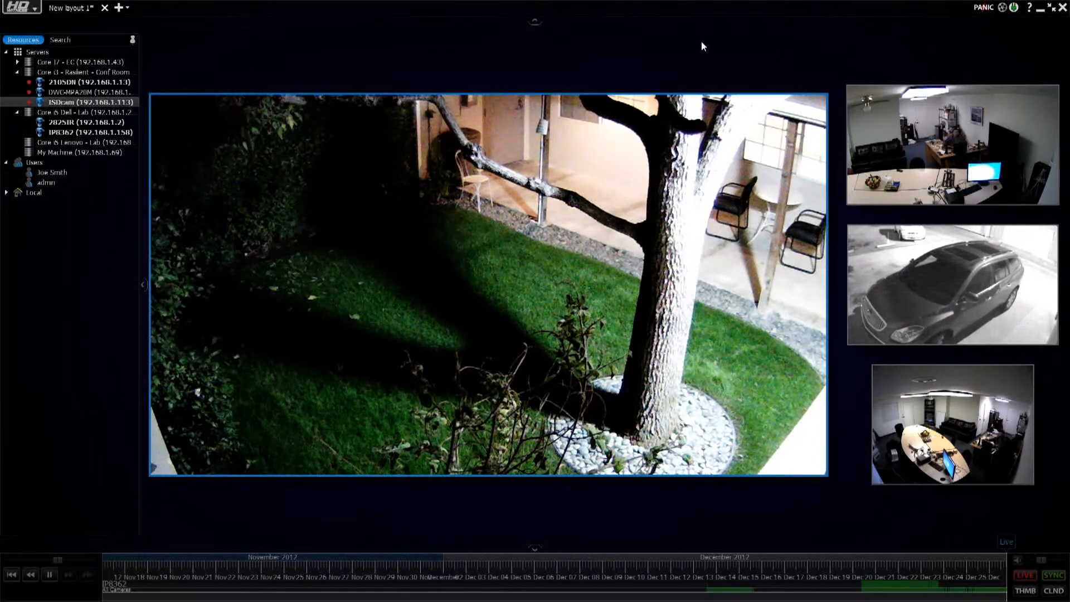
Save the current four-camera layout with the name 'Joe 1'.
right_click(702, 46)
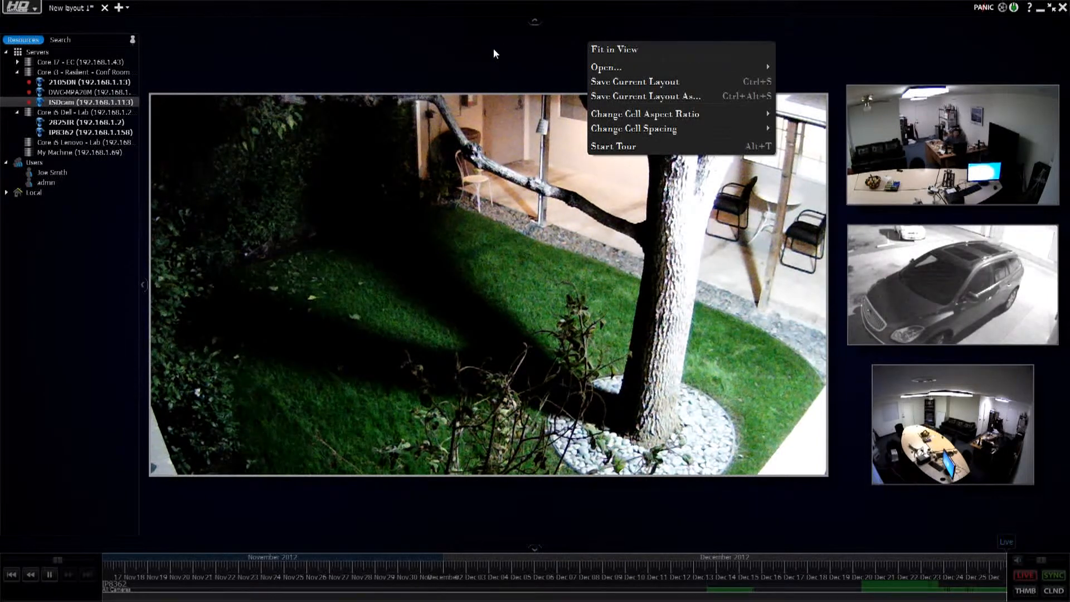
mouse_move(651, 95)
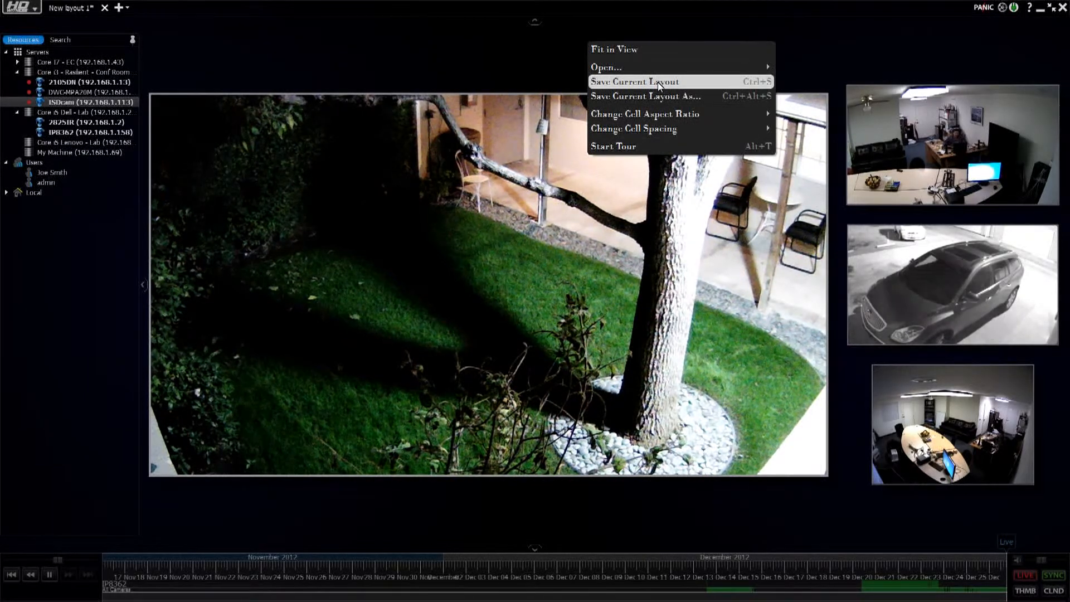
click(643, 96)
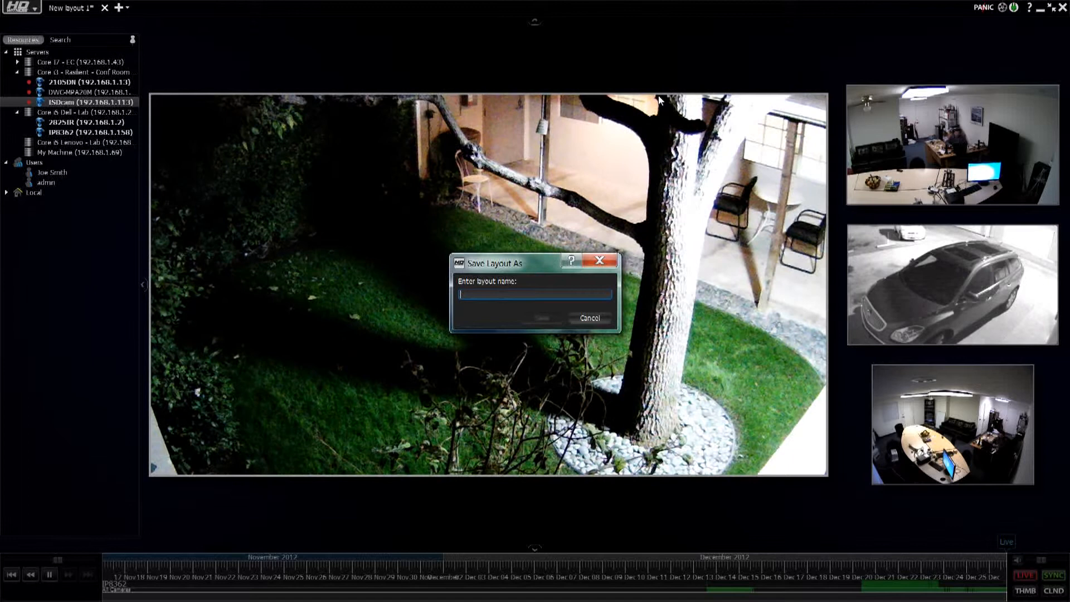
text(Joe 1)
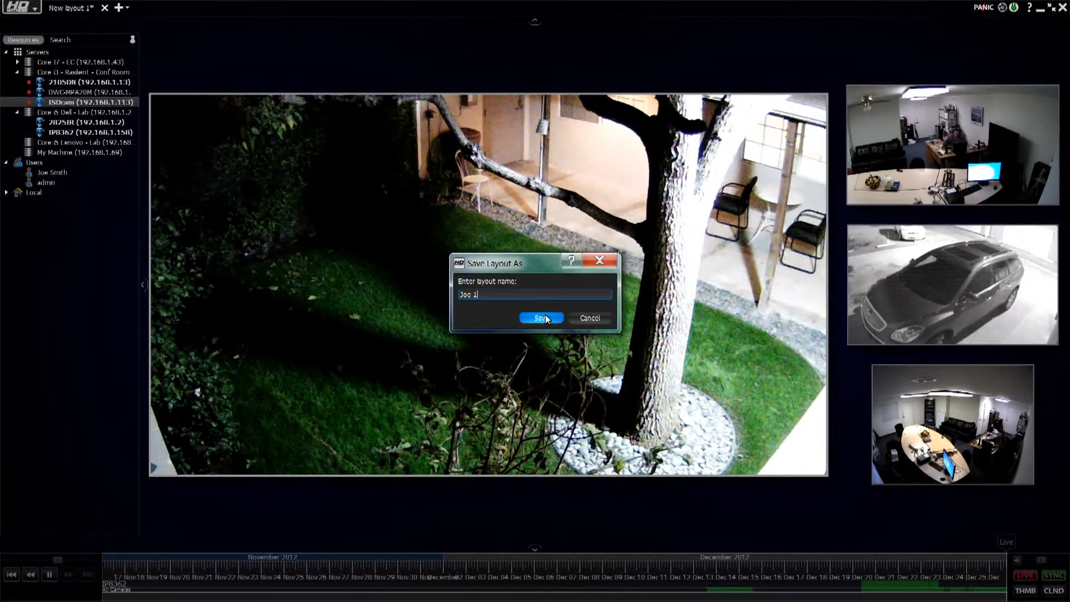
click(538, 318)
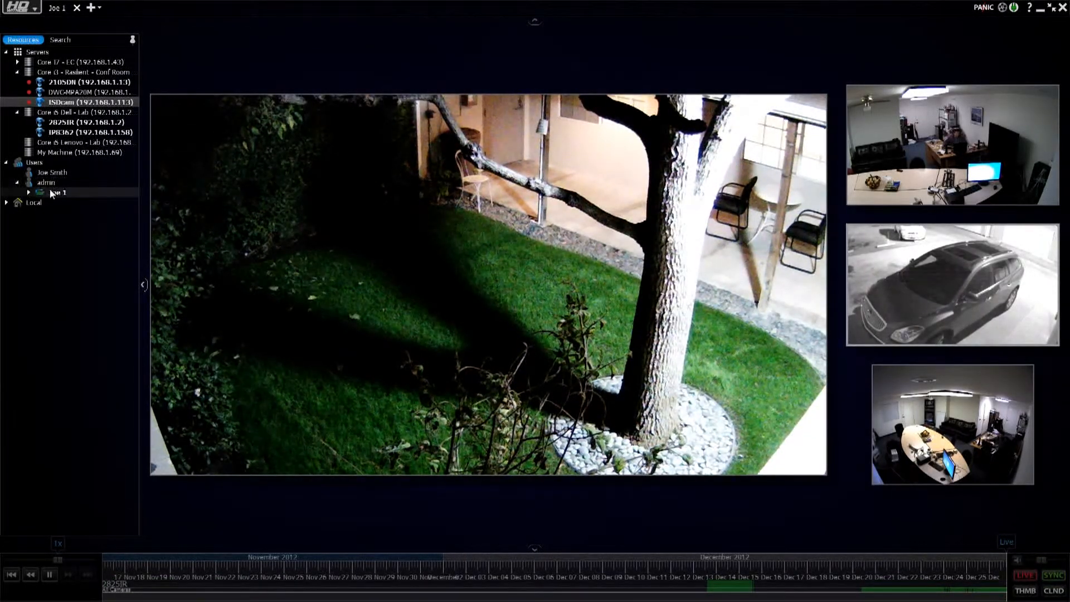
mouse_move(57, 192)
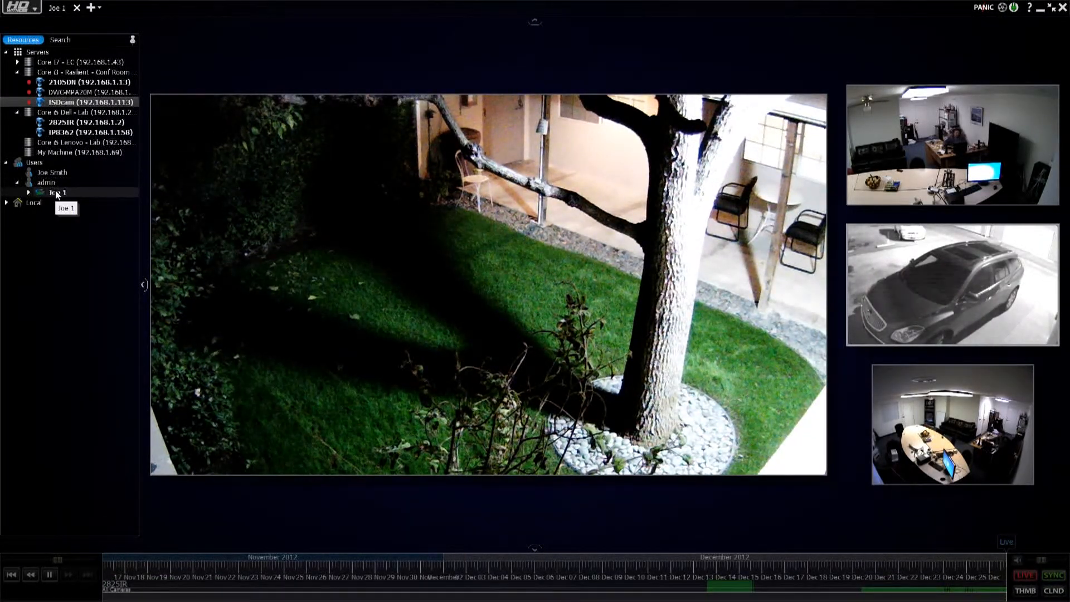
Assign the Joe 1 layout to Joe Smith and delete admin's copy of it.
click(54, 193)
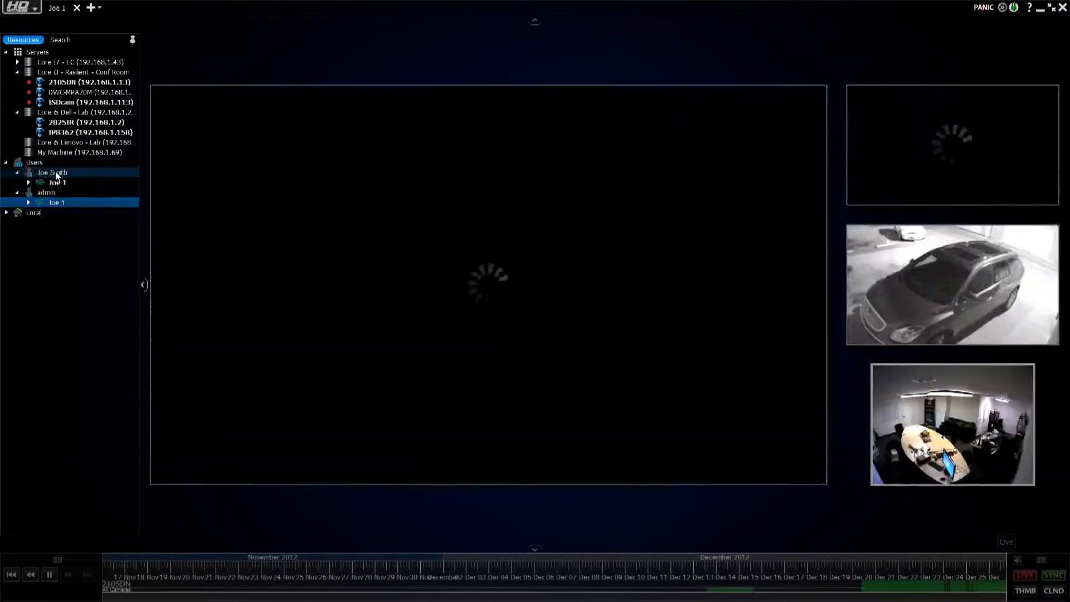
right_click(55, 203)
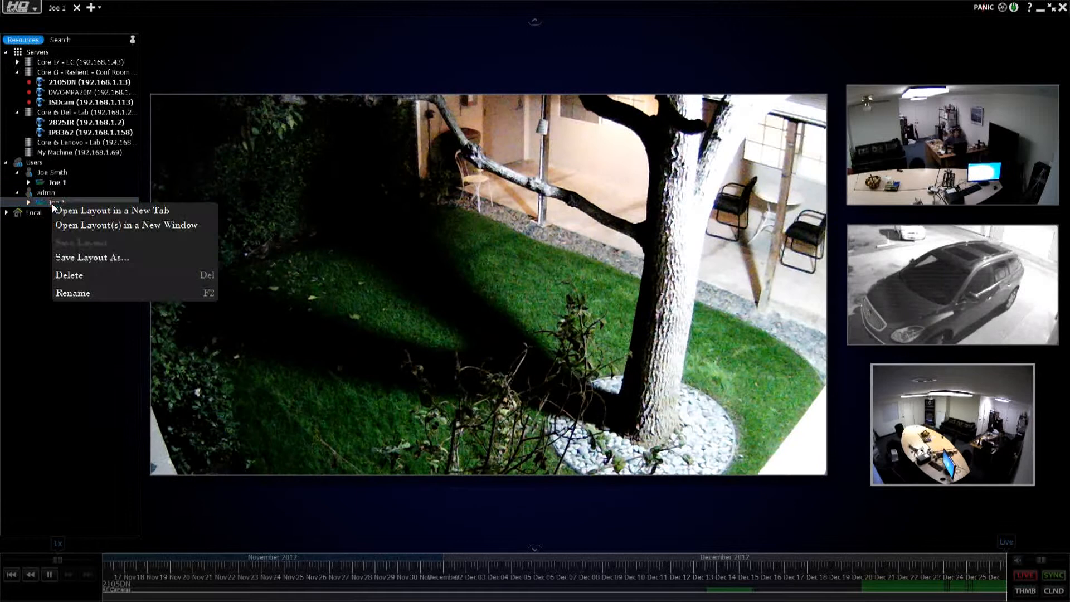
click(69, 275)
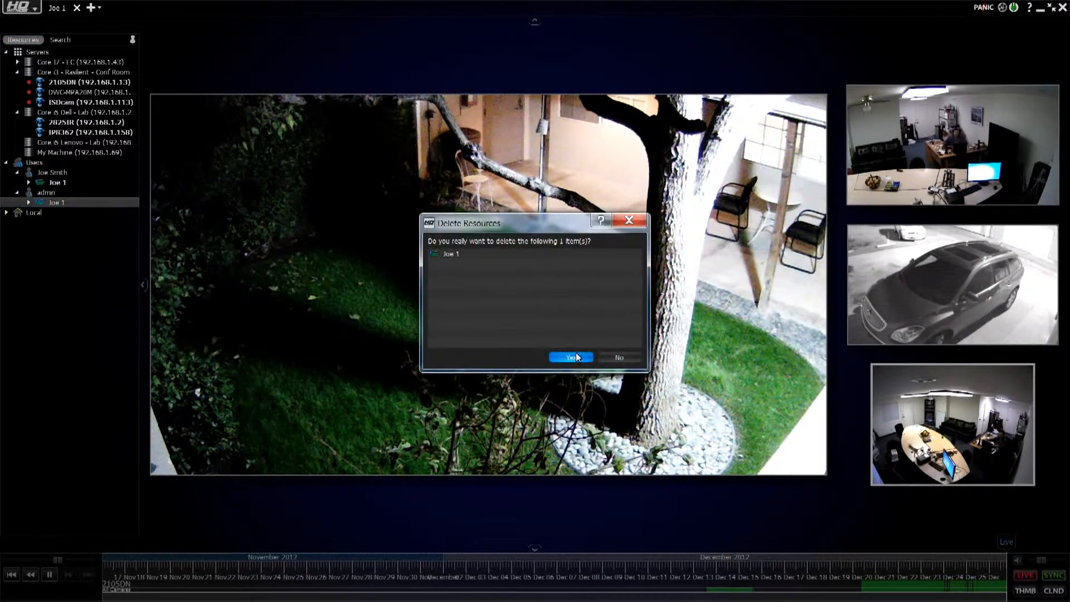
click(568, 357)
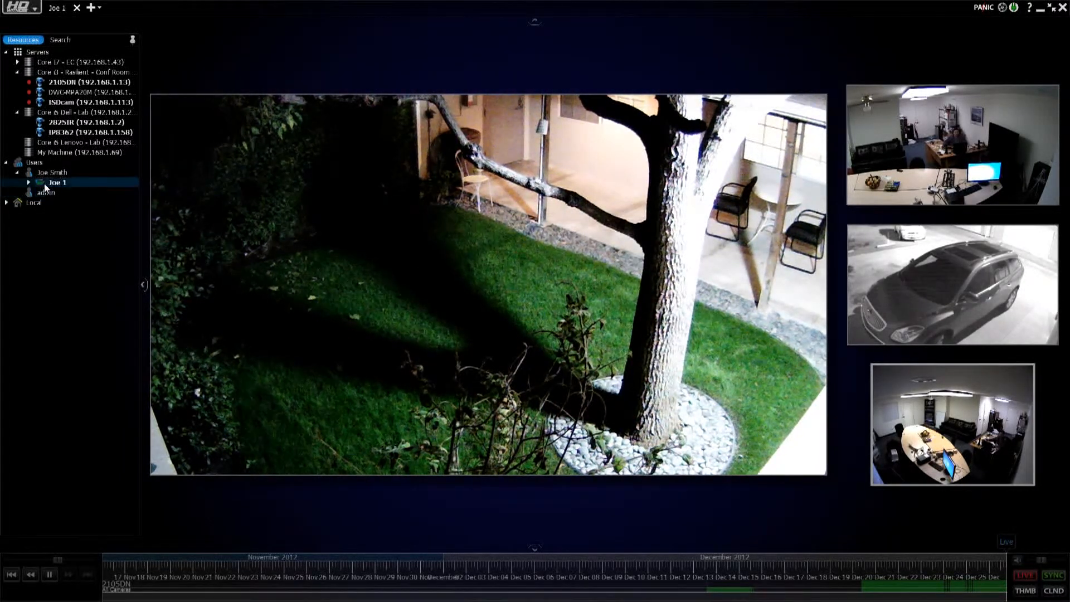